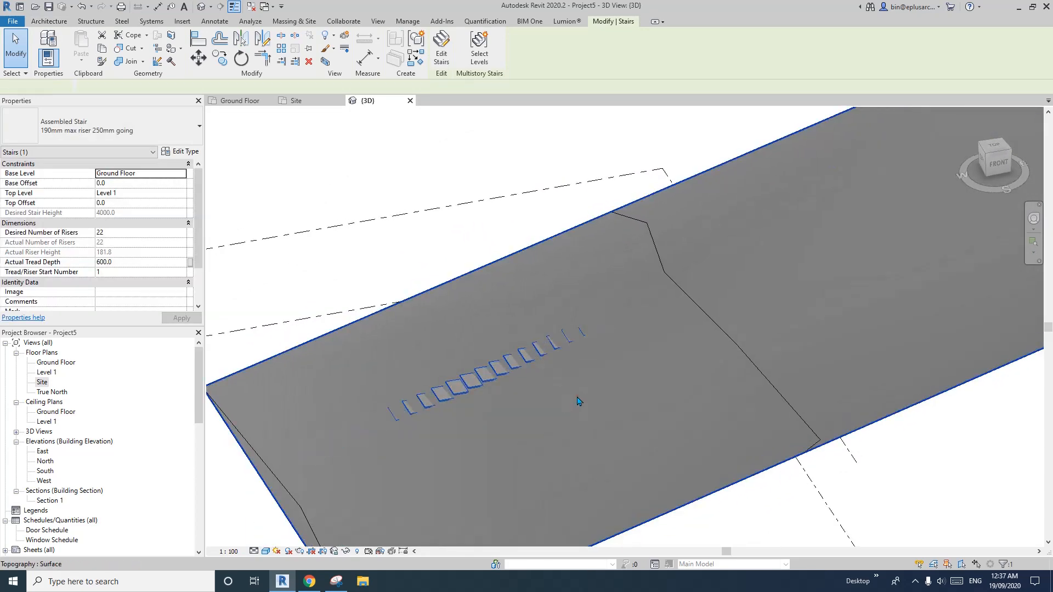
- Inspect the stair run, then switch to the top view of the site
{"action": "left_click", "coordinate": [423, 227]}
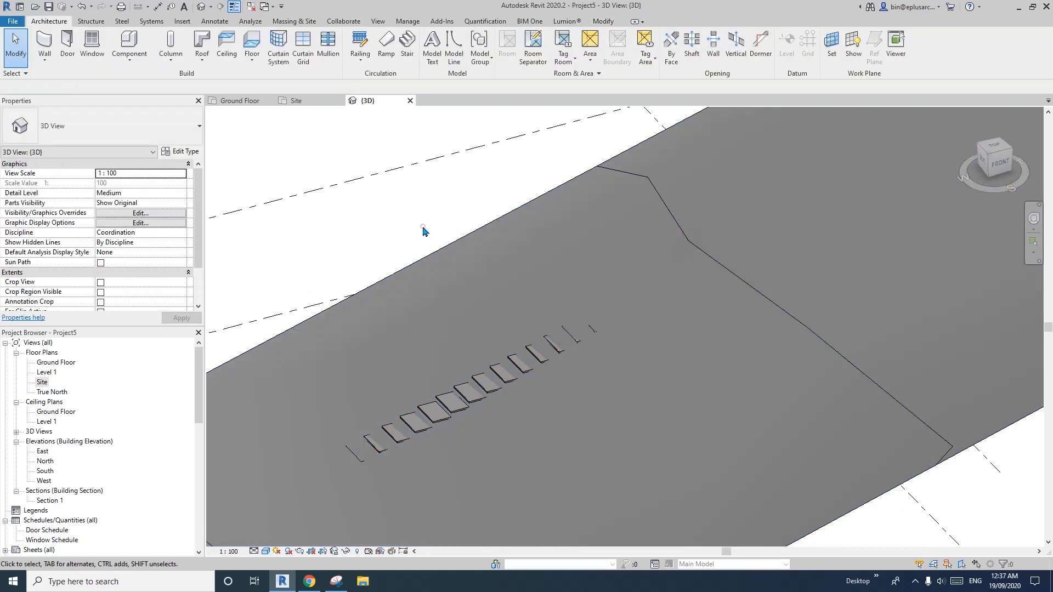
{"action": "left_click", "coordinate": [559, 298]}
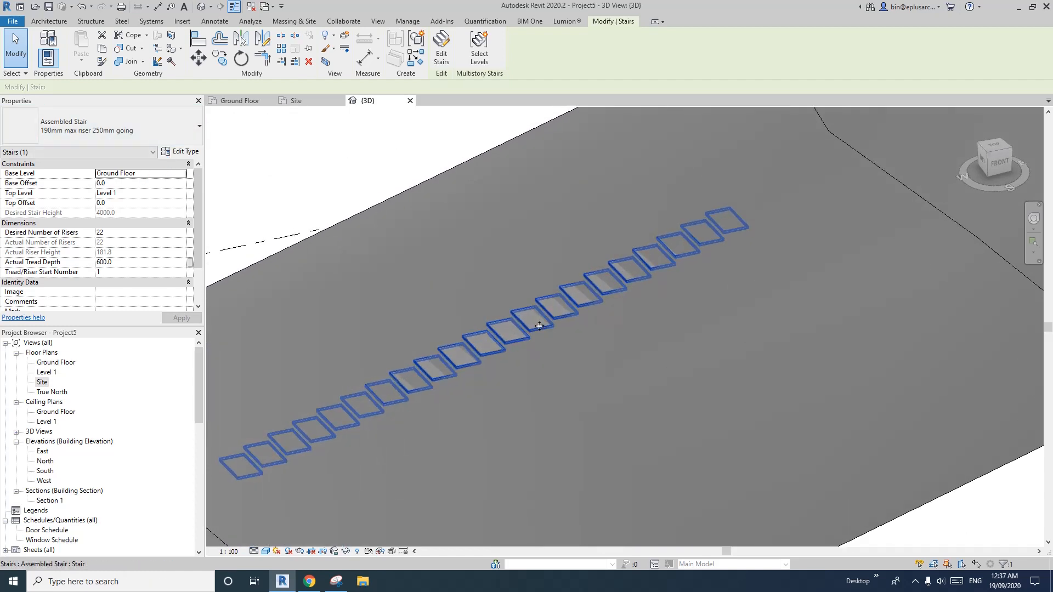
{"action": "mouse_move", "coordinate": [517, 330]}
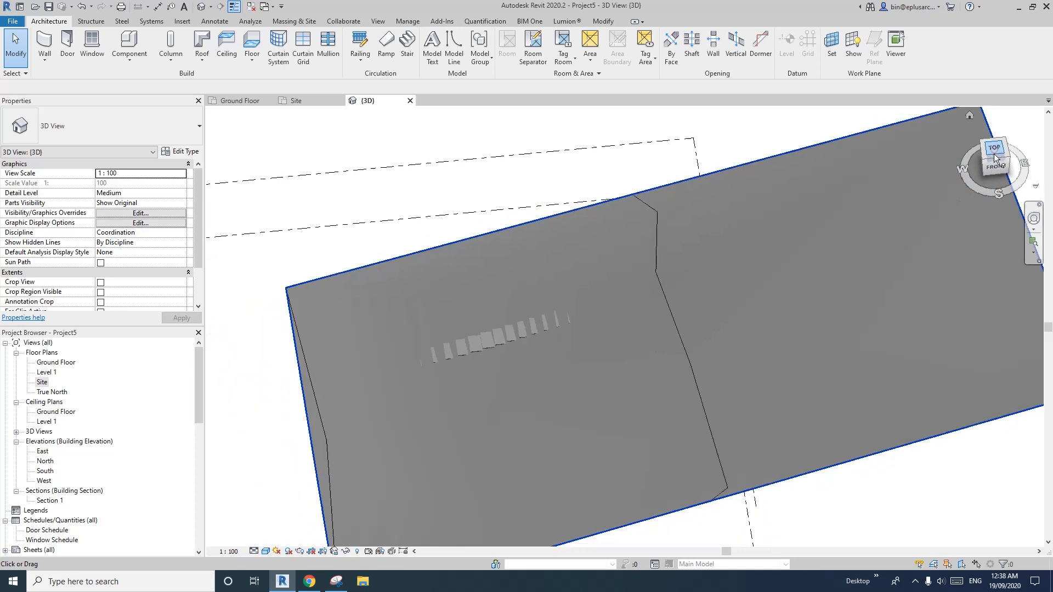
{"action": "left_click", "coordinate": [994, 147]}
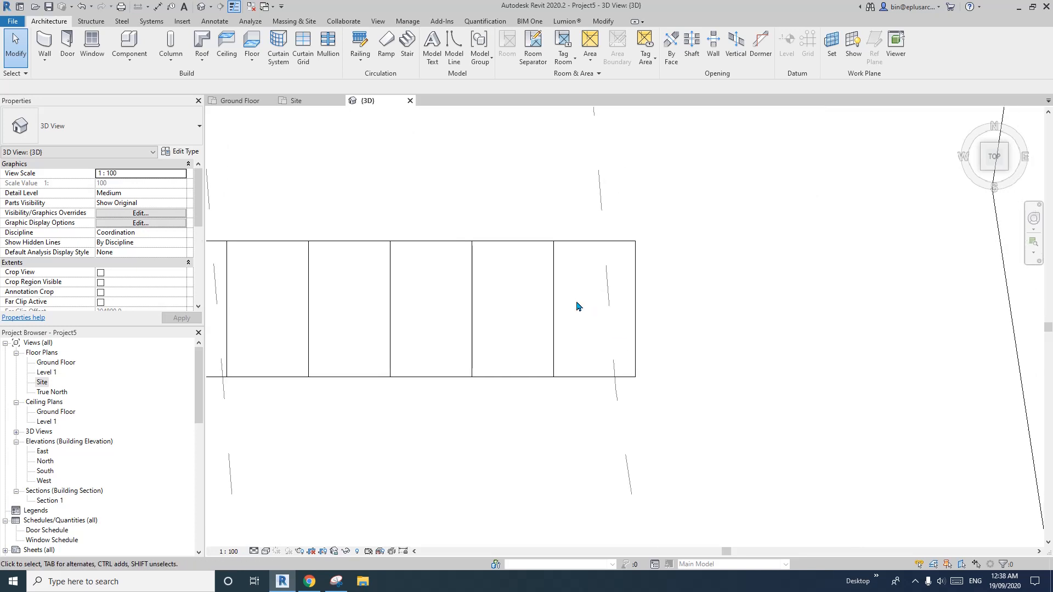
- Edit the toposurface with Place Point and open the point elevation type choices
{"action": "left_click", "coordinate": [599, 183]}
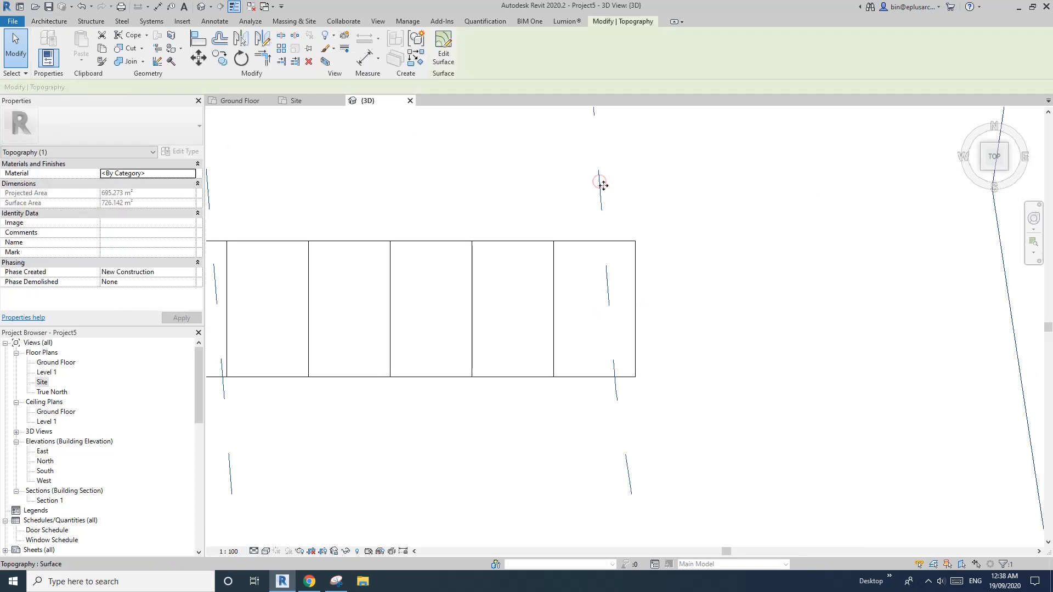
{"action": "left_click", "coordinate": [442, 49]}
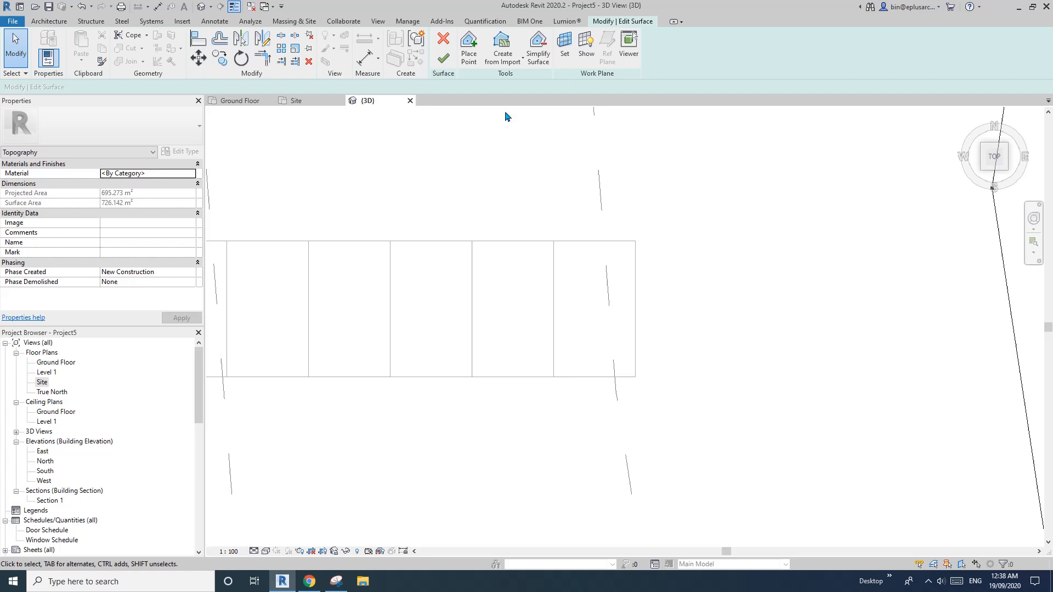
{"action": "left_click", "coordinate": [467, 47]}
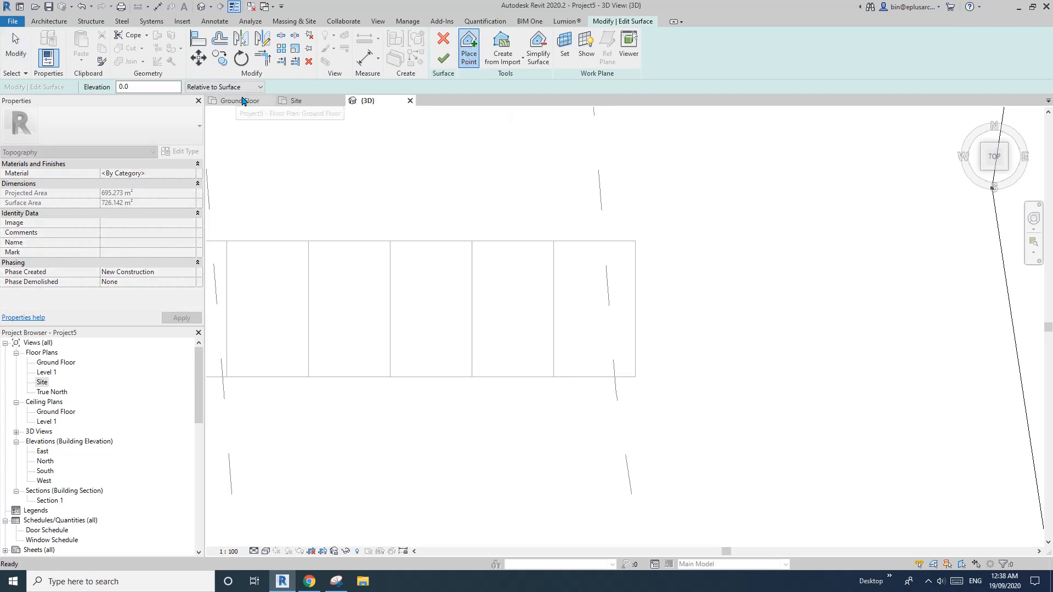
{"action": "left_click", "coordinate": [224, 87]}
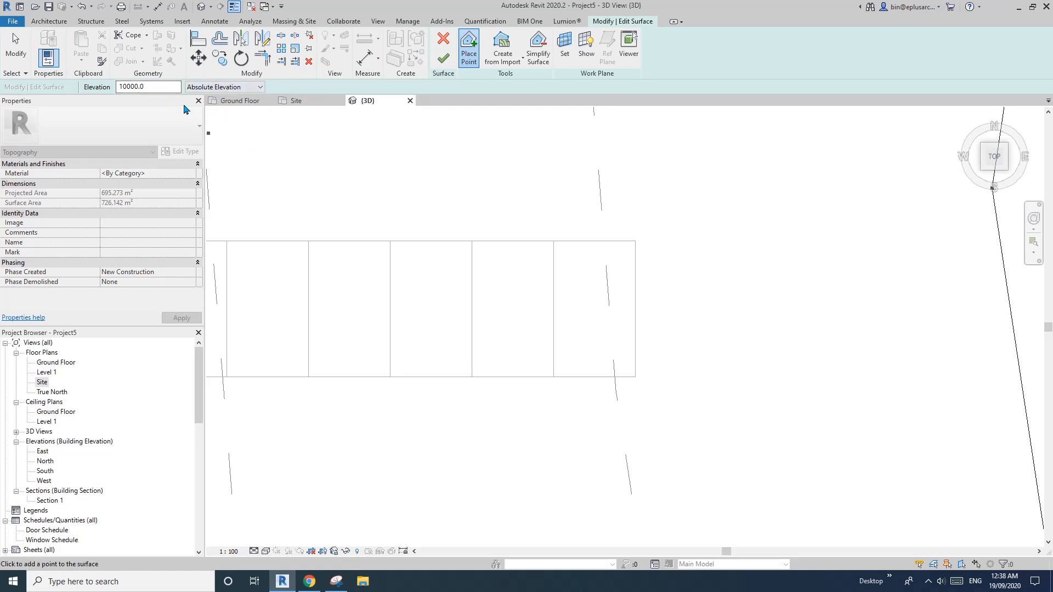
{"action": "mouse_move", "coordinate": [276, 135]}
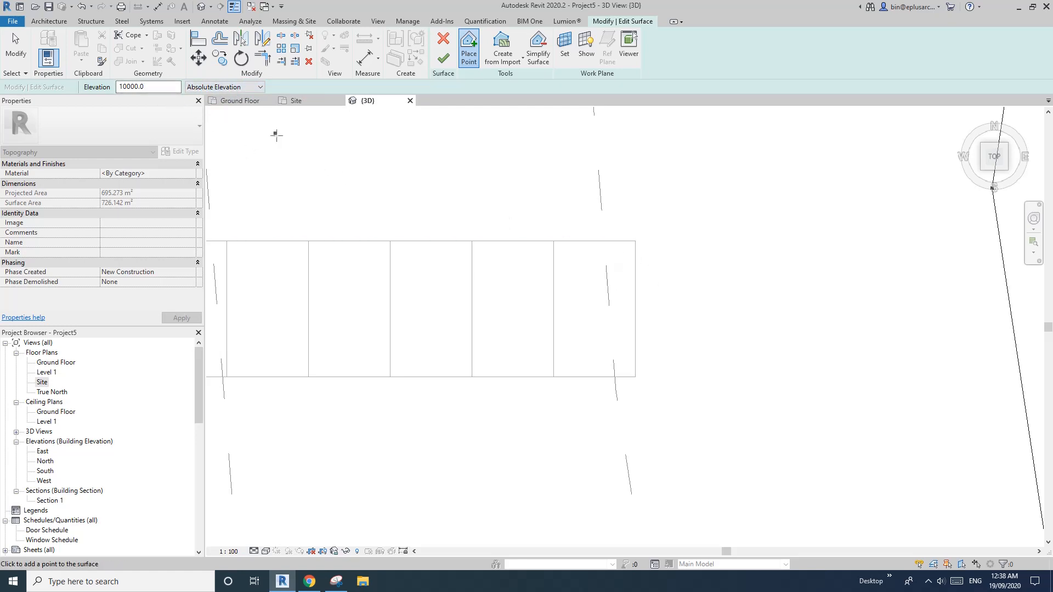
{"action": "left_click", "coordinate": [258, 87]}
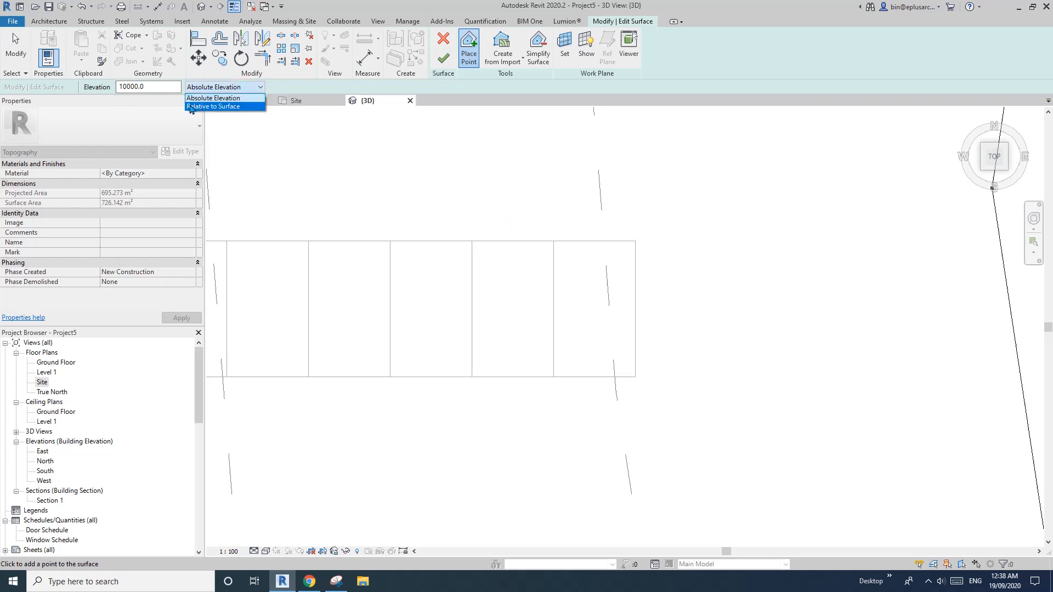
- Set new point heights to Relative to Surface, with elevation 0
{"action": "left_click", "coordinate": [213, 107]}
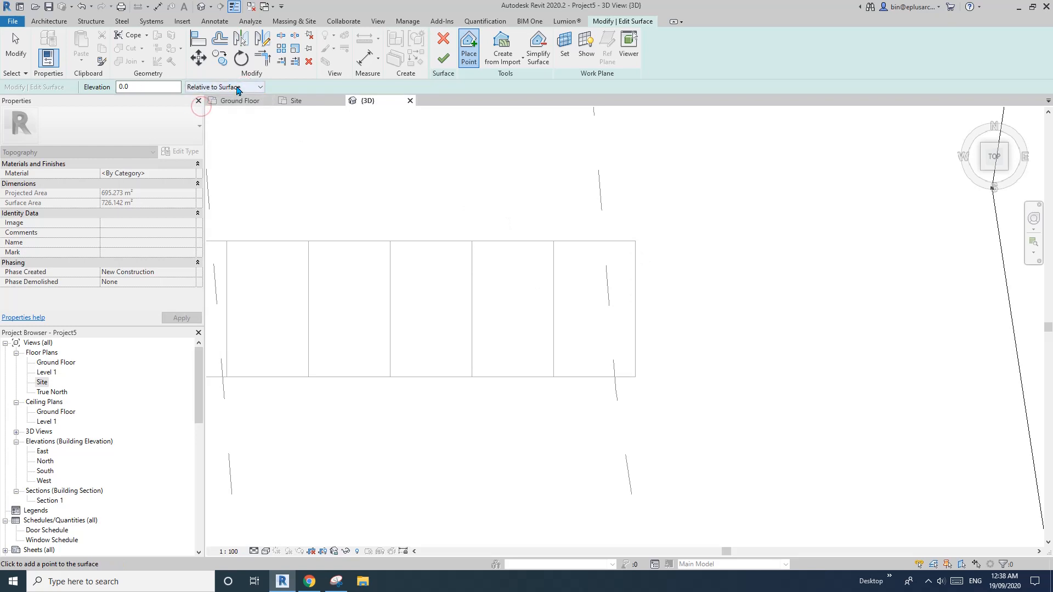
{"action": "mouse_move", "coordinate": [650, 275]}
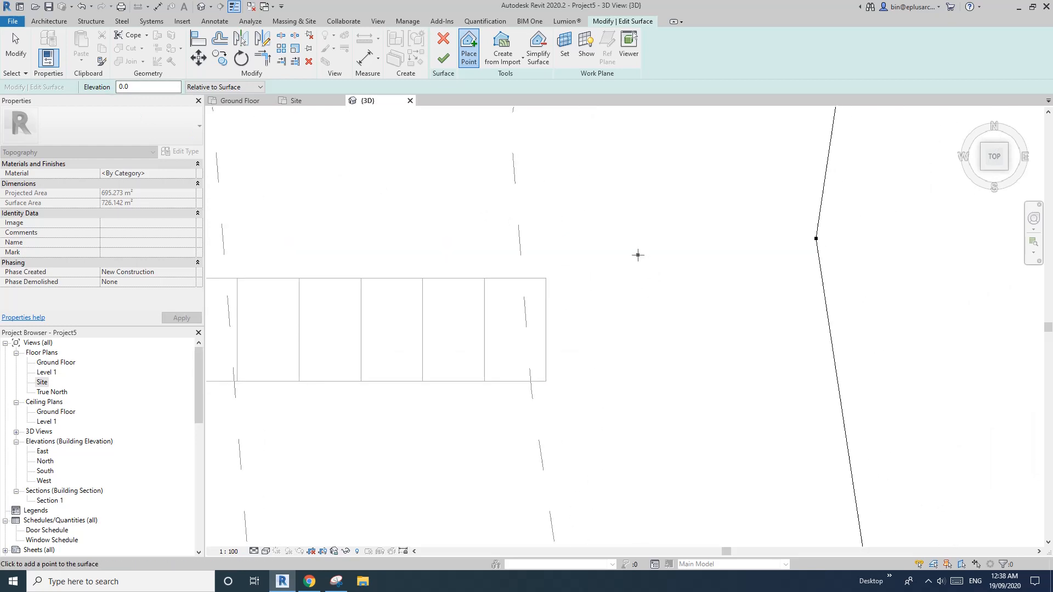
{"action": "mouse_move", "coordinate": [634, 247]}
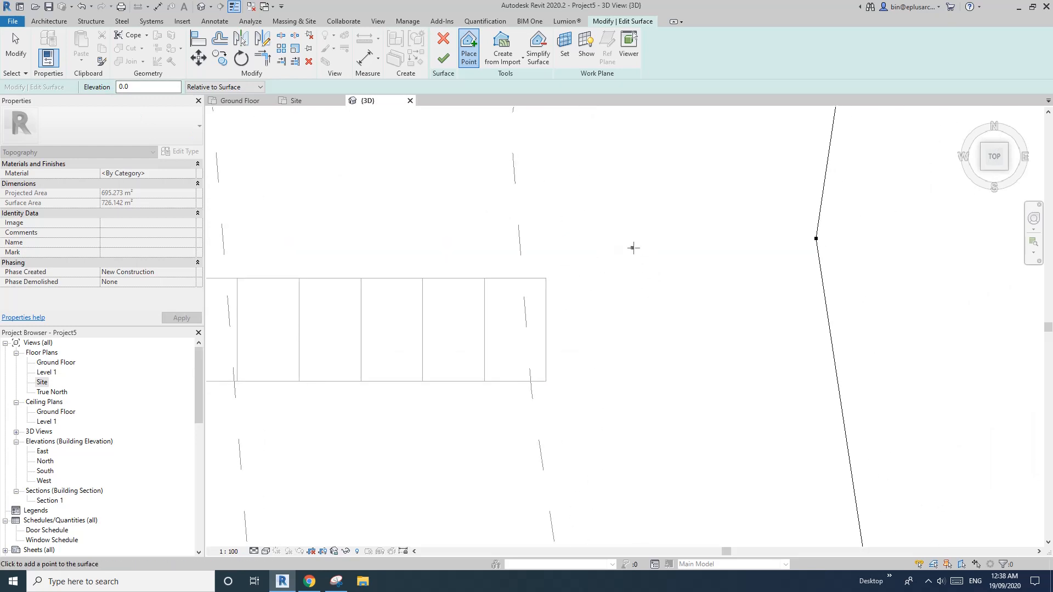
{"action": "mouse_move", "coordinate": [675, 227]}
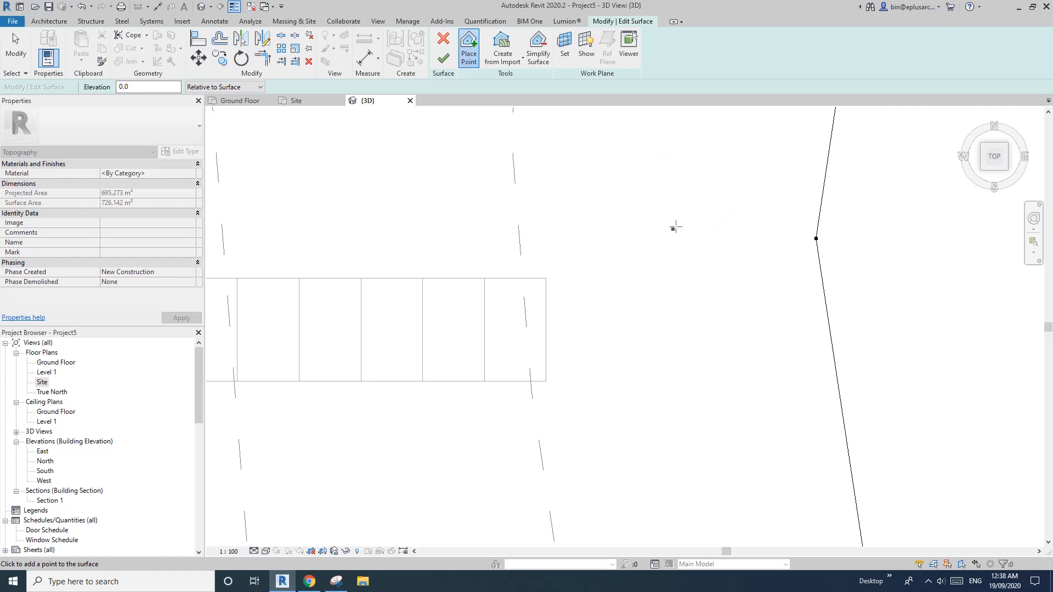
{"action": "mouse_move", "coordinate": [591, 255]}
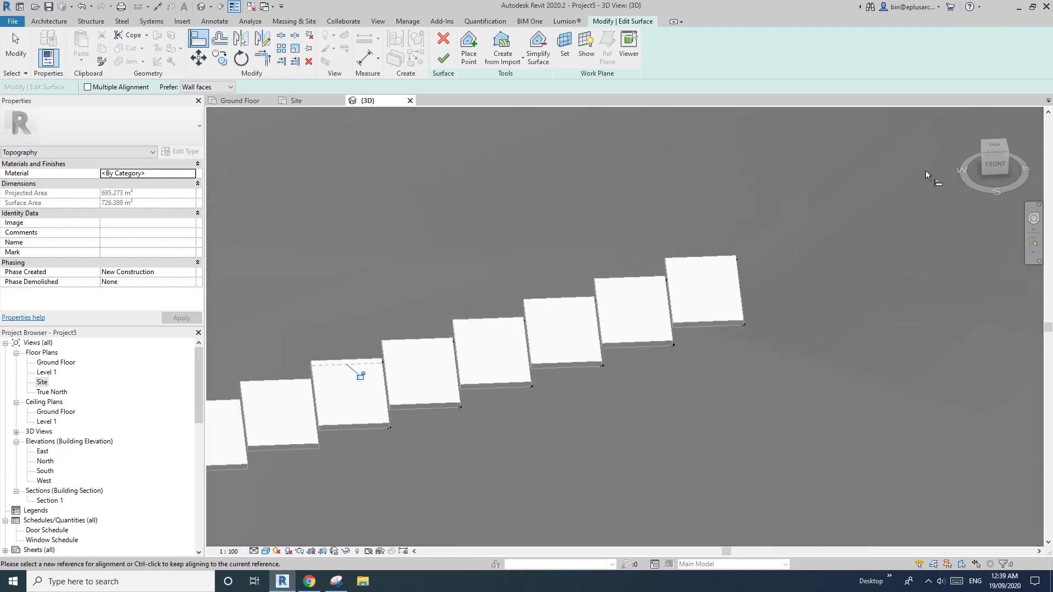
- Return to the top view and resume placing toposurface points
{"action": "left_click", "coordinate": [993, 156]}
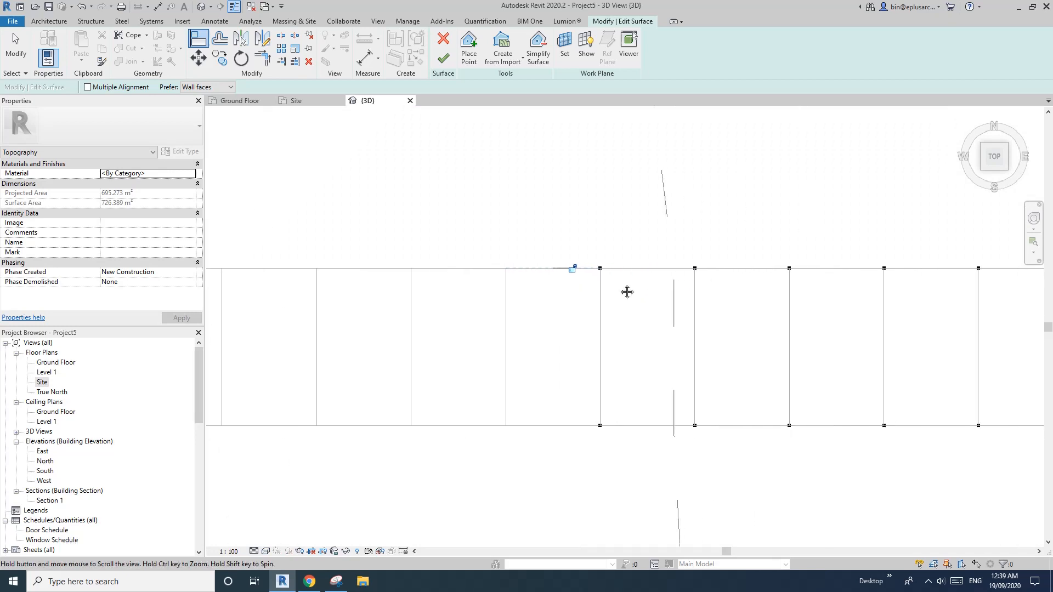
{"action": "left_click", "coordinate": [469, 44]}
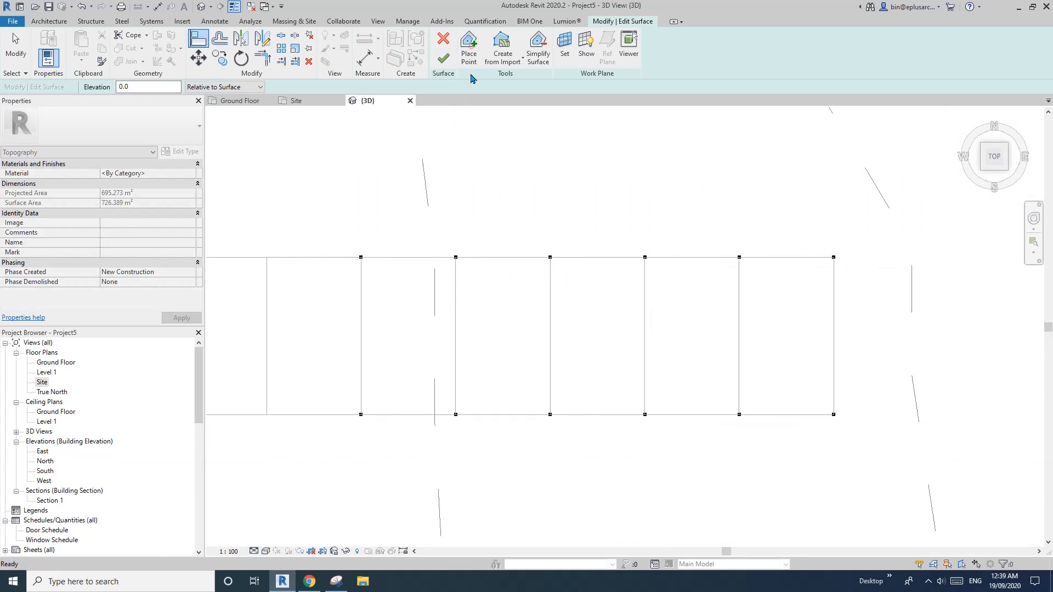
{"action": "left_click", "coordinate": [469, 47]}
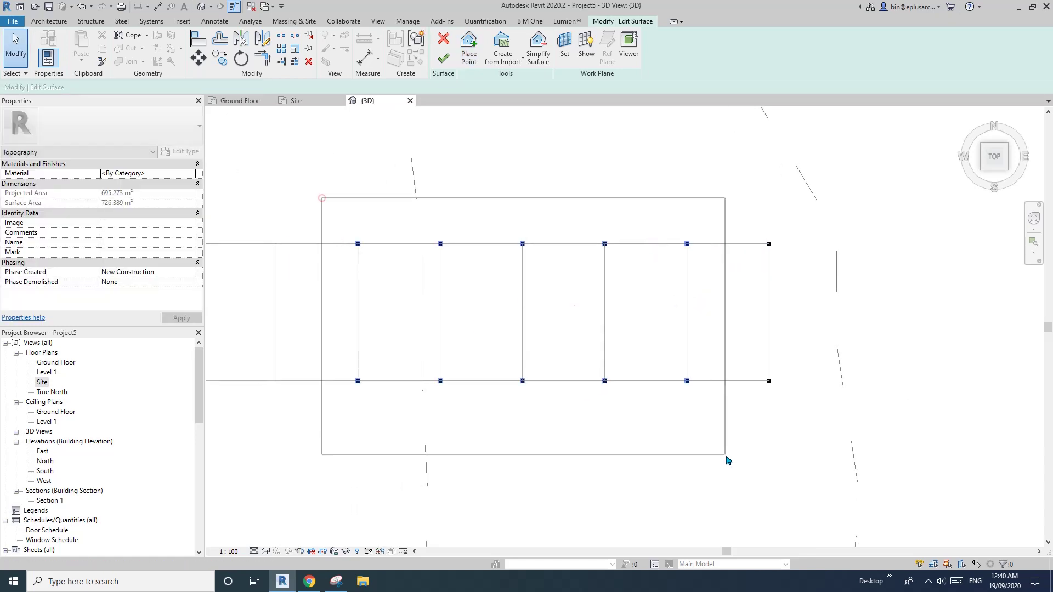
{"action": "left_click", "coordinate": [469, 48]}
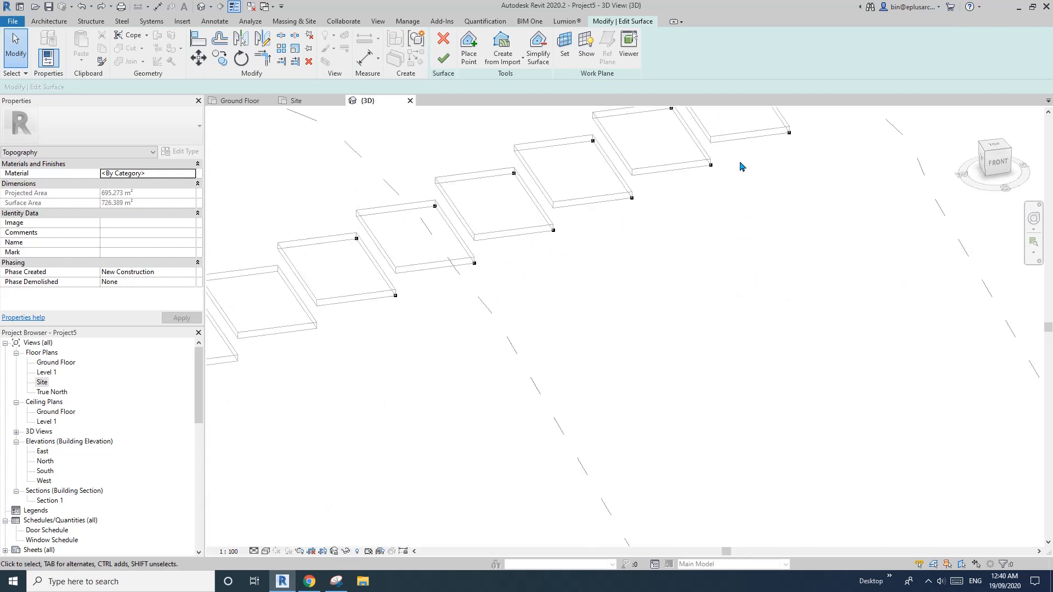
- Look down from the top on the reshaped, creased topography
{"action": "left_click", "coordinate": [995, 156]}
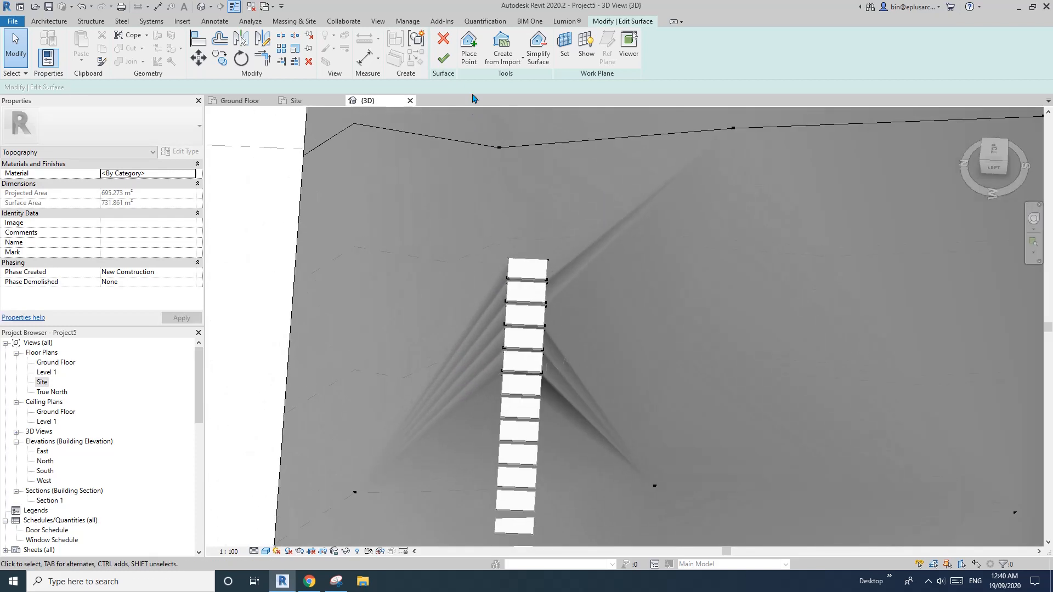
- Add a new surface point beside a step on its left side
{"action": "left_click", "coordinate": [468, 48]}
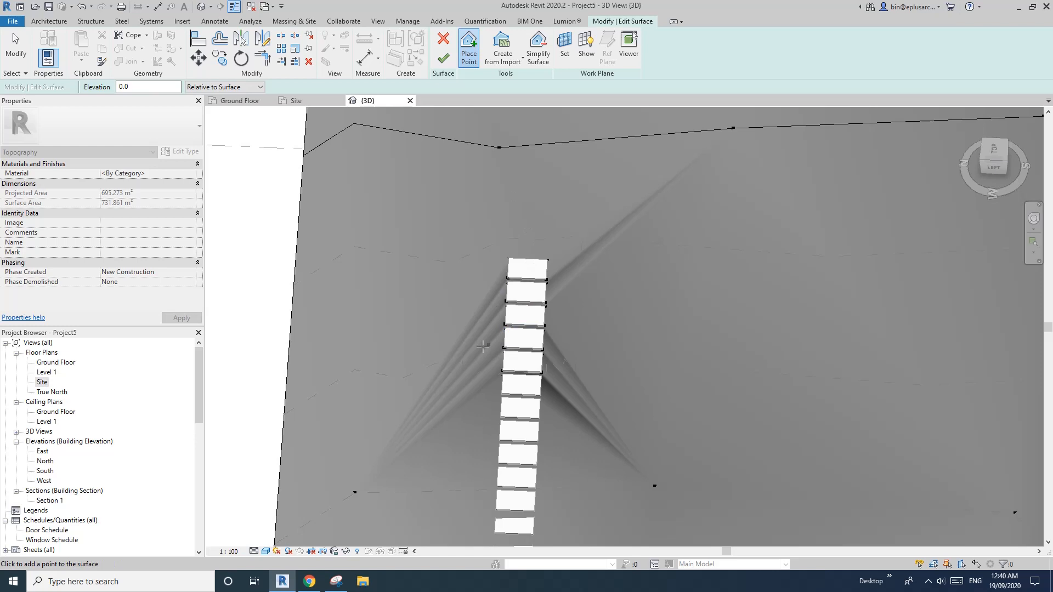
{"action": "mouse_move", "coordinate": [469, 45]}
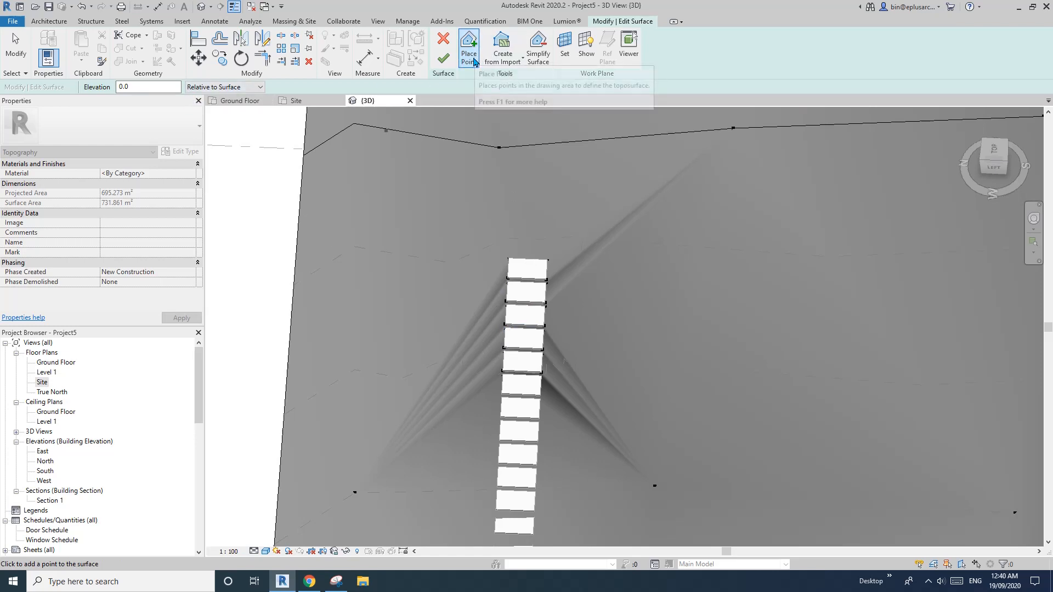
{"action": "mouse_move", "coordinate": [194, 93]}
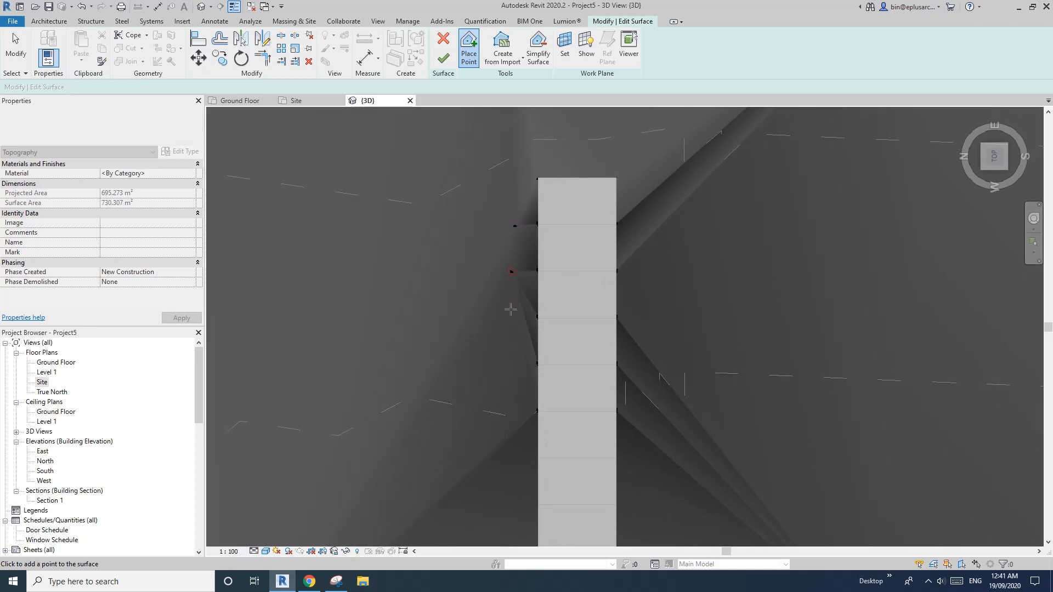
{"action": "left_click", "coordinate": [511, 309]}
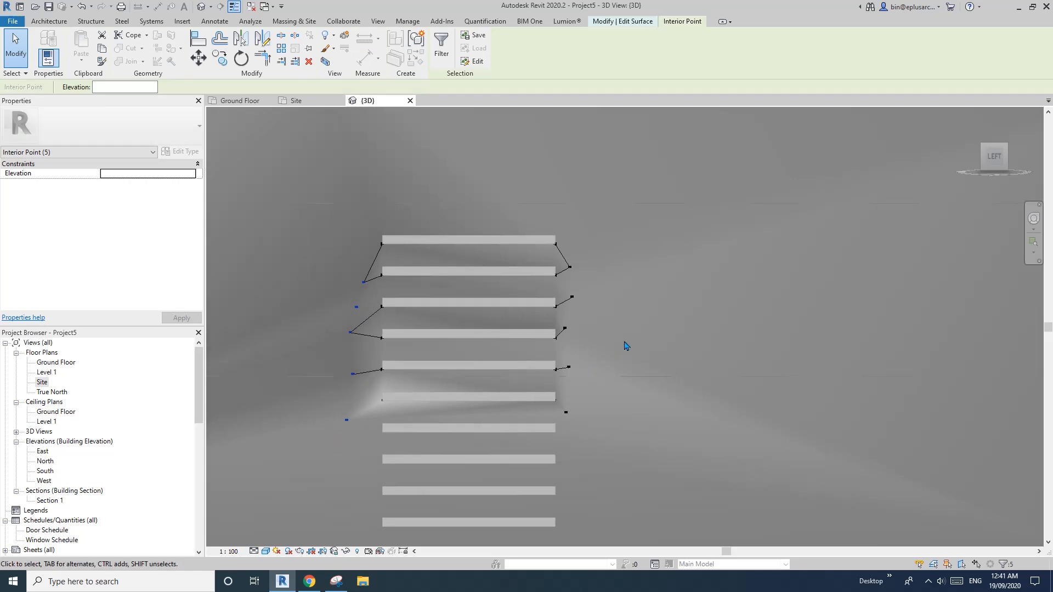
- Orbit obliquely around the steps and select a surface point beside them
{"action": "left_click", "coordinate": [993, 156]}
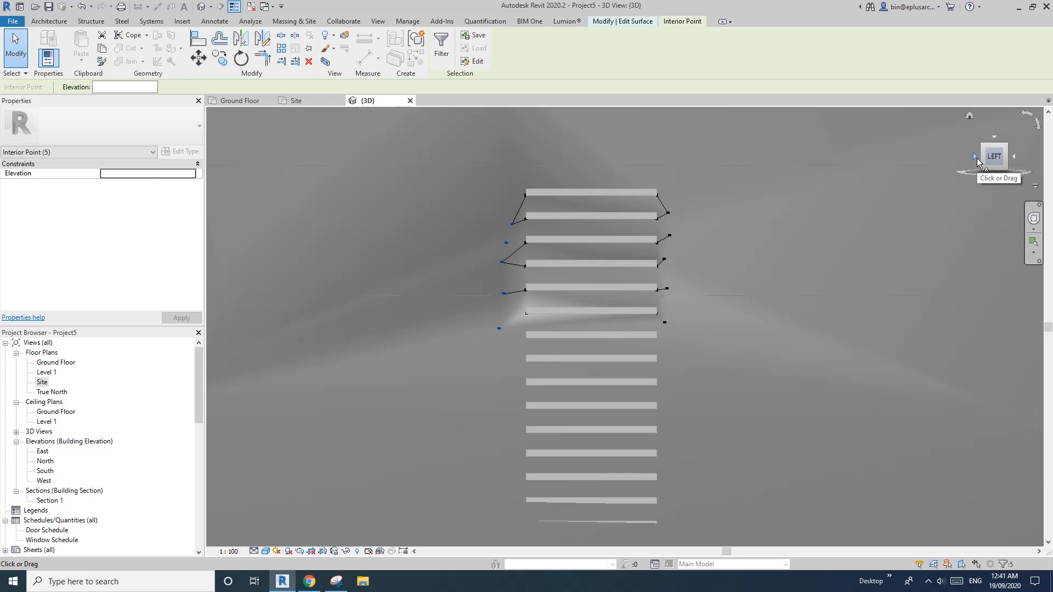
{"action": "left_click", "coordinate": [978, 156]}
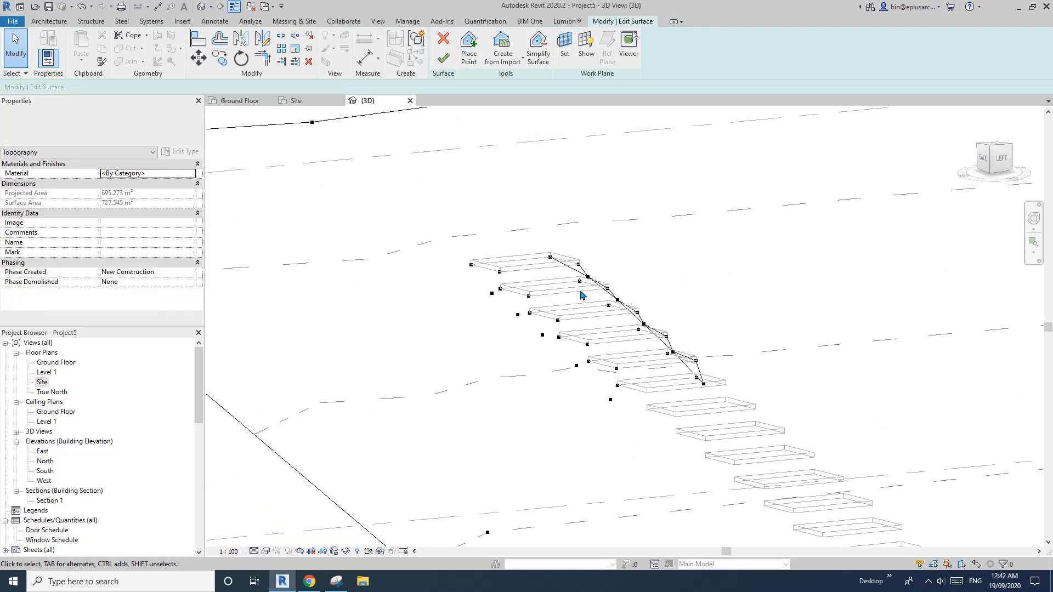
{"action": "left_click", "coordinate": [491, 294]}
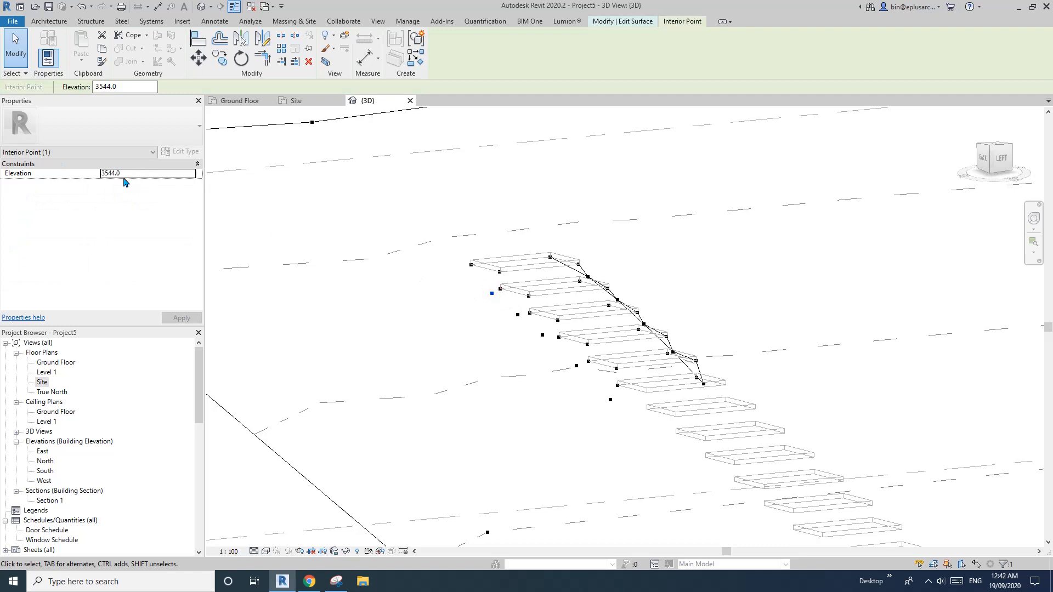
{"action": "mouse_move", "coordinate": [581, 302]}
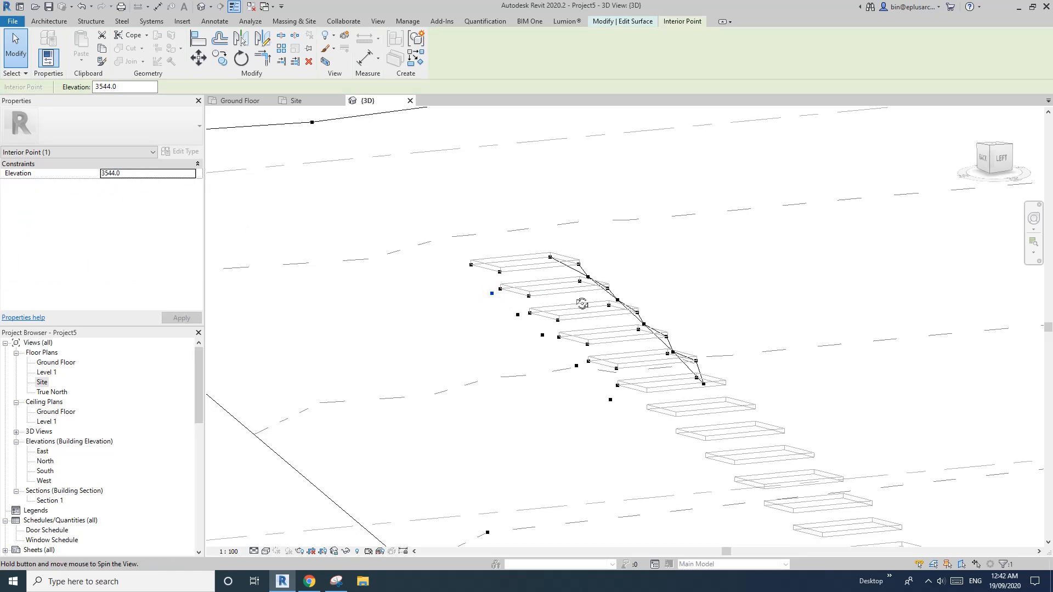
{"action": "left_click", "coordinate": [993, 158]}
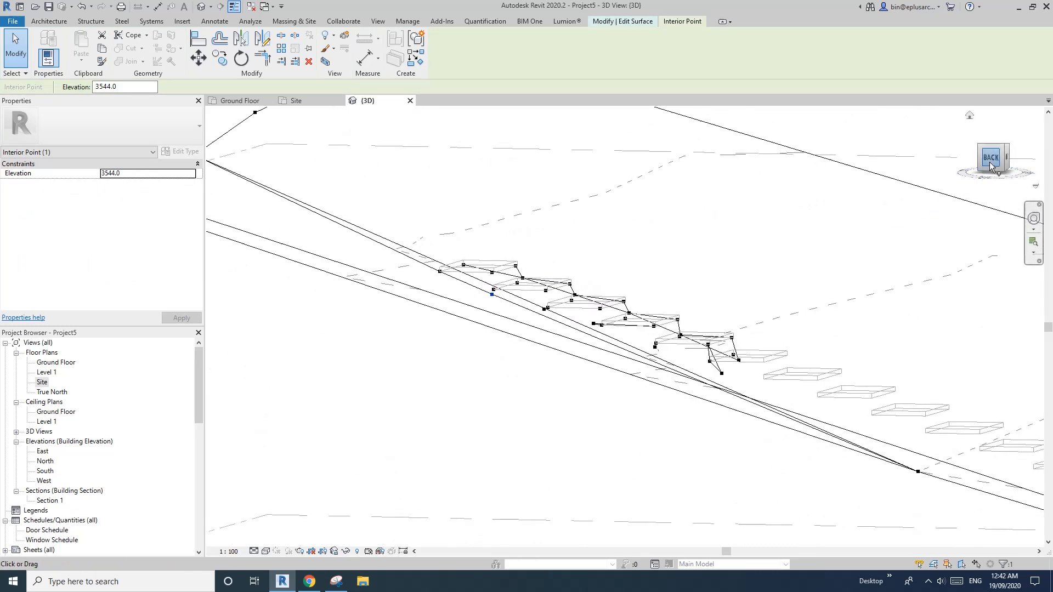
{"action": "left_click", "coordinate": [992, 157]}
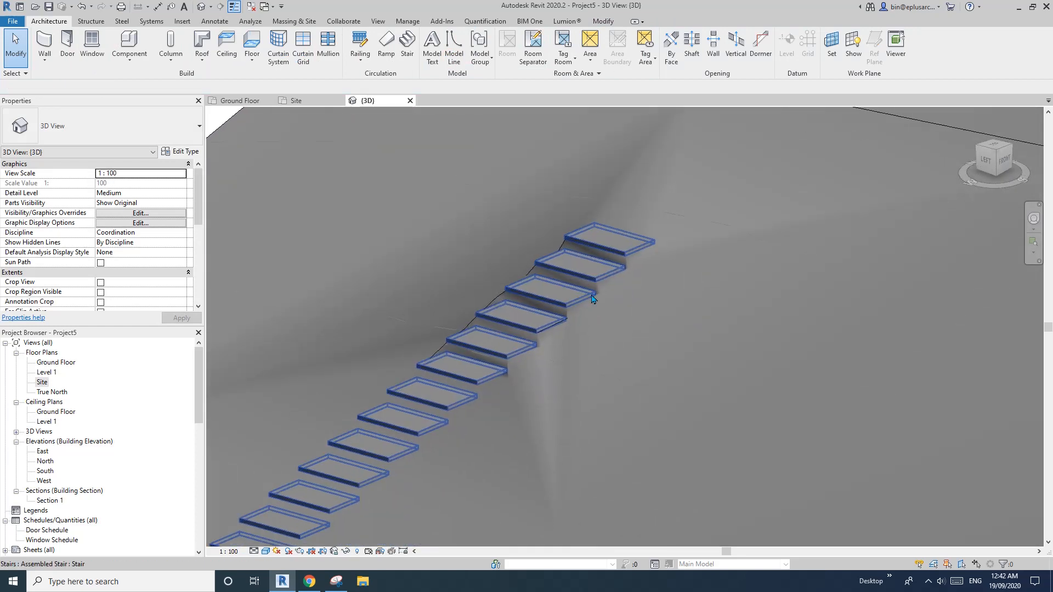
{"action": "left_click", "coordinate": [567, 297]}
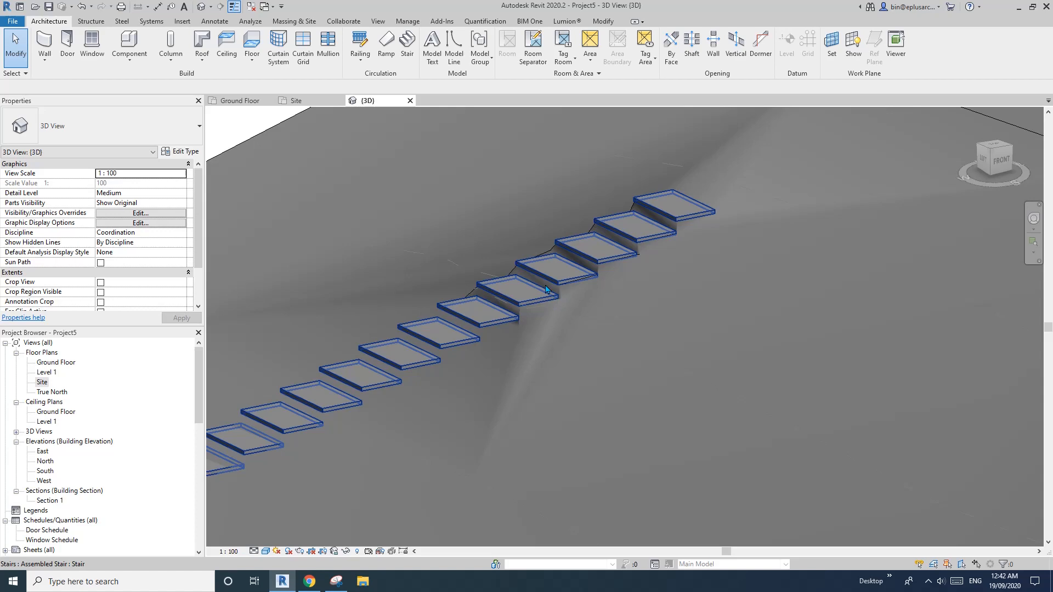
{"action": "left_click", "coordinate": [541, 294]}
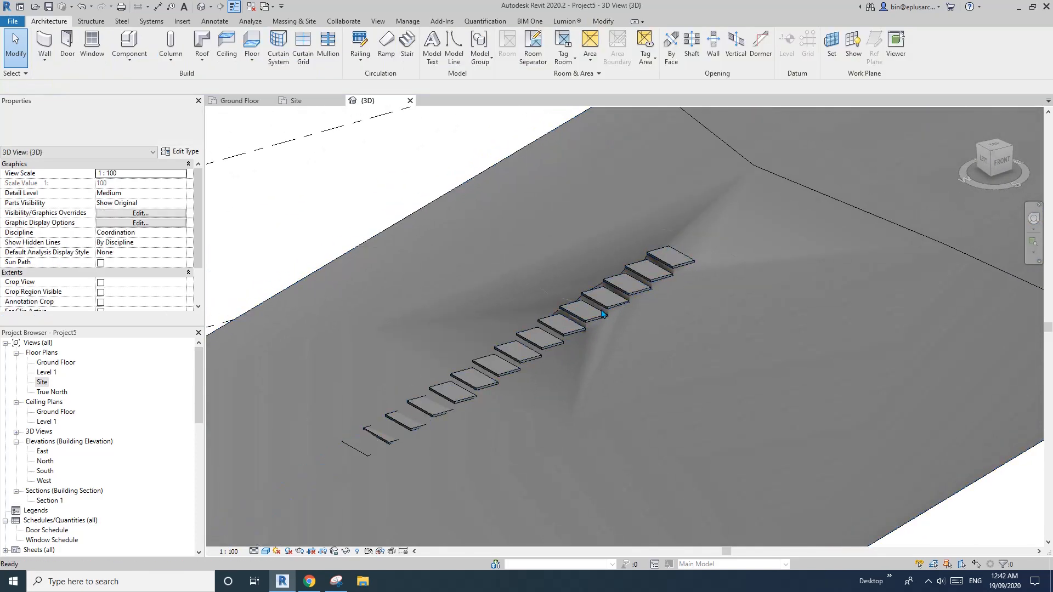
{"action": "left_click", "coordinate": [598, 319]}
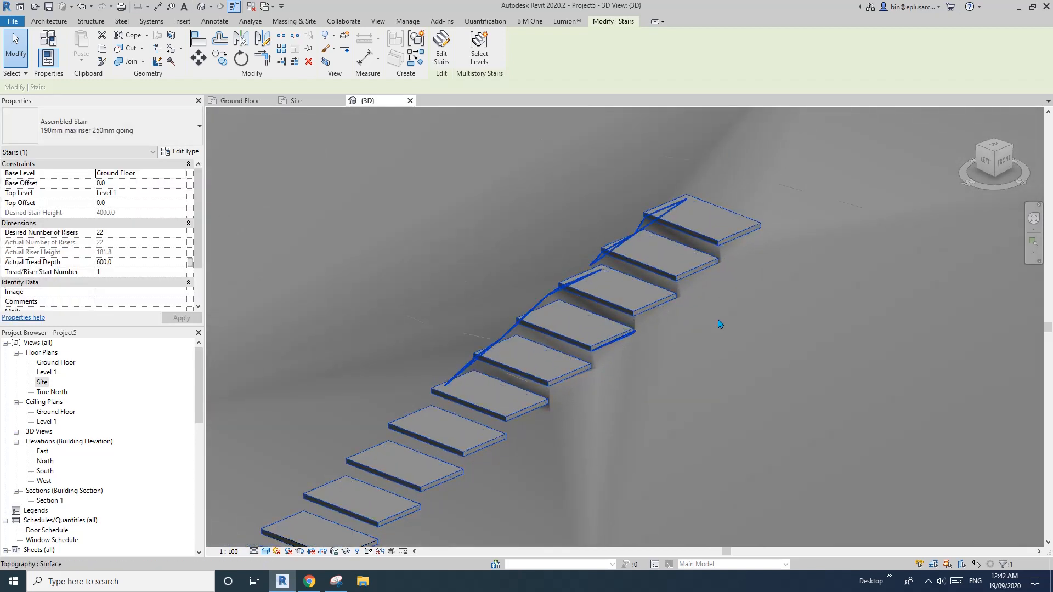
{"action": "mouse_move", "coordinate": [718, 324]}
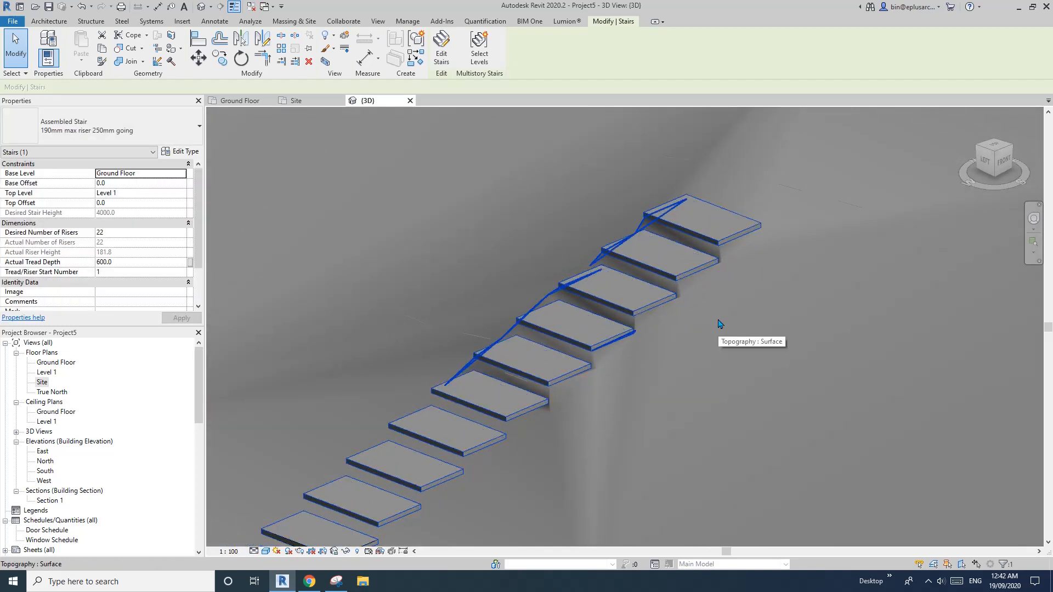